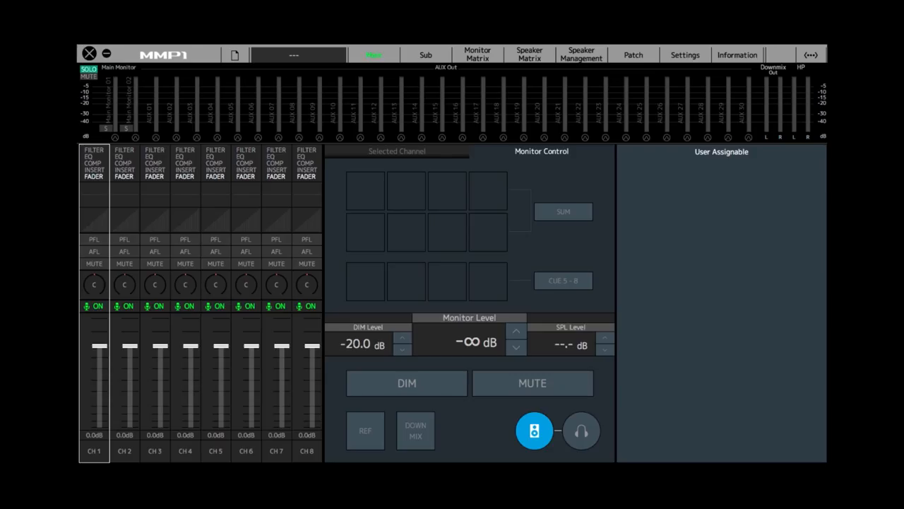
Start a new configuration via the Setup Wizard and choose the 5.1 speaker format.
click(234, 55)
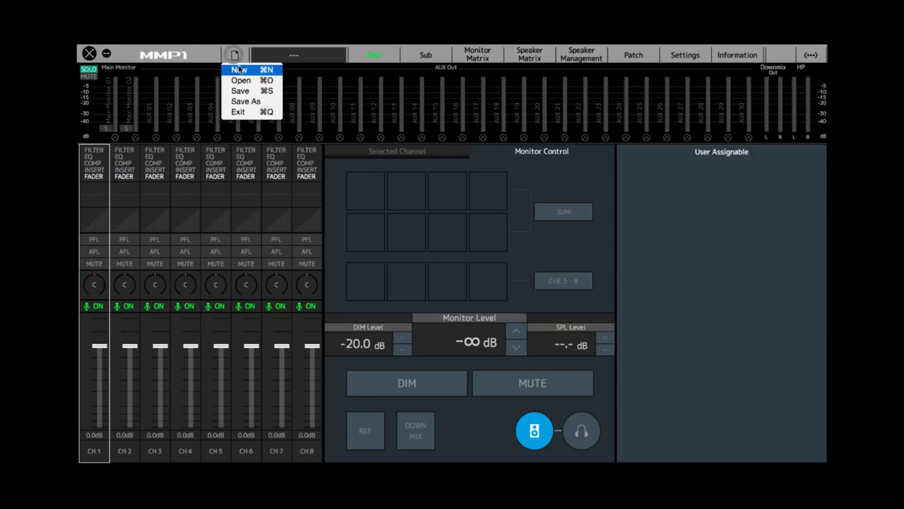
click(238, 69)
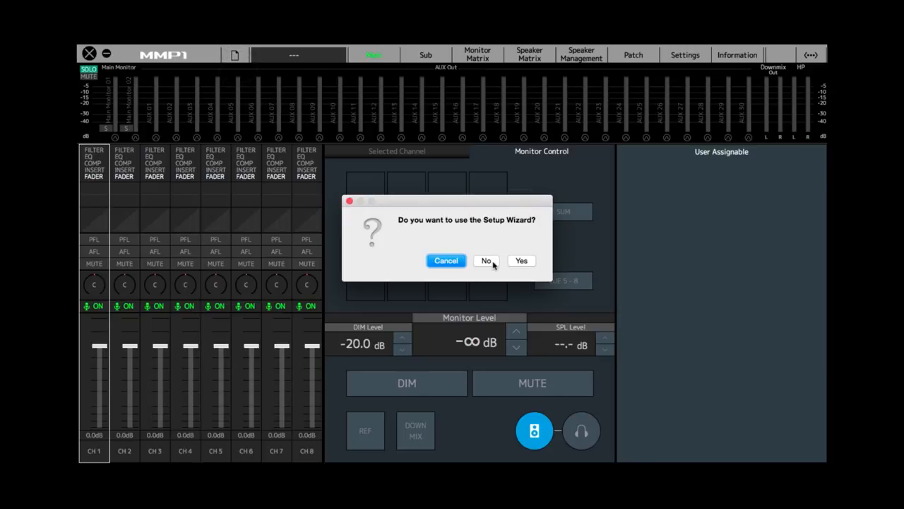
click(522, 260)
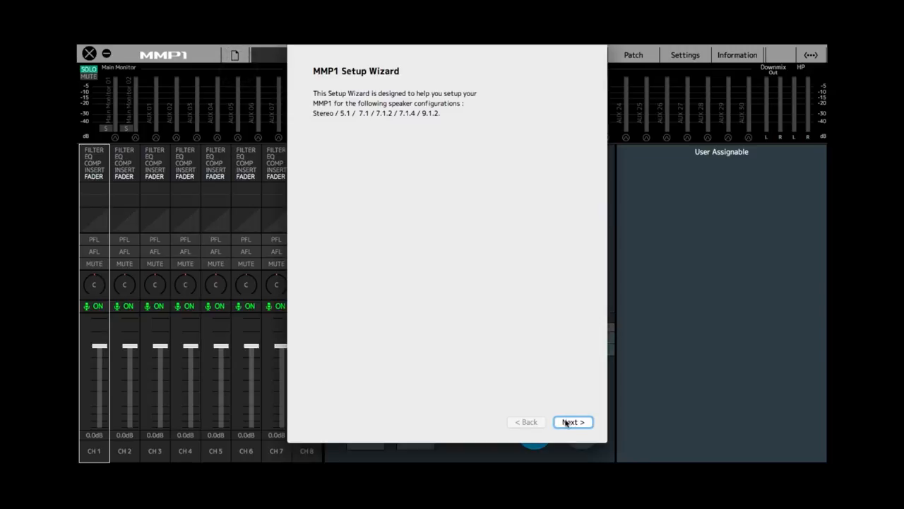
click(572, 422)
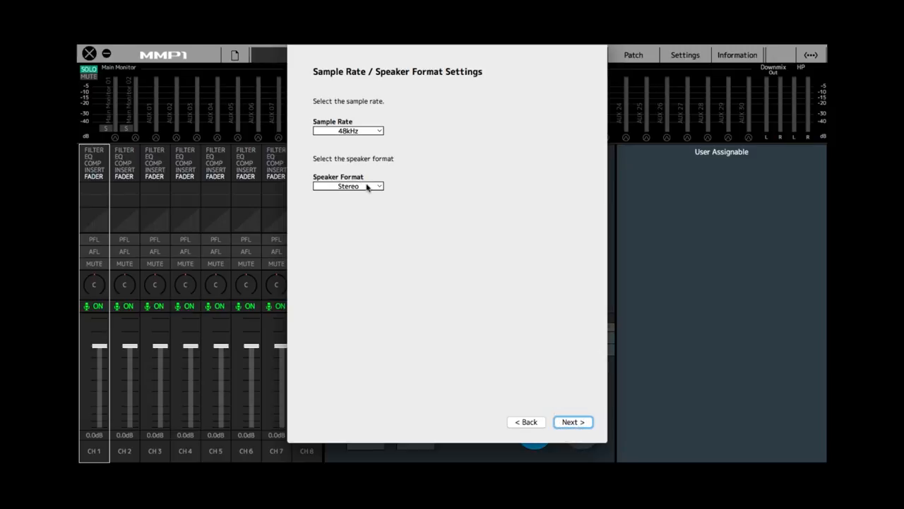
click(347, 186)
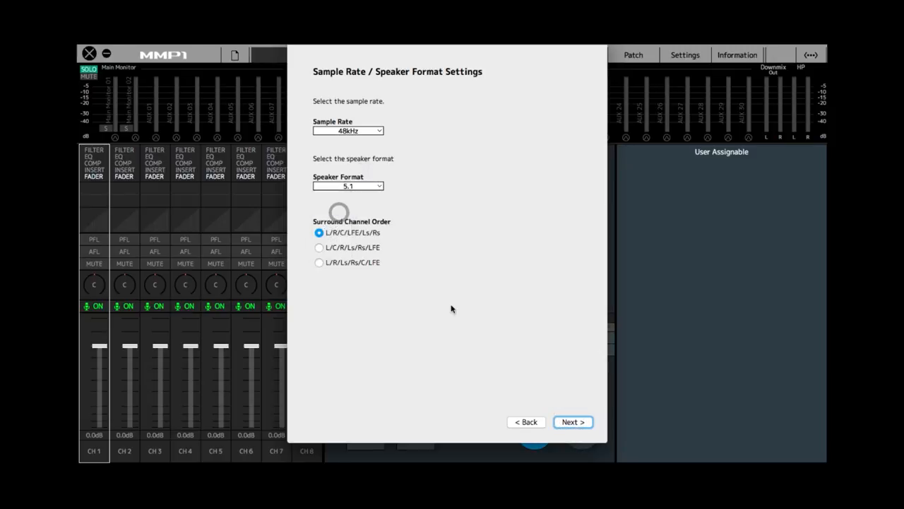
Set LFE Filter On, LFE Trim +10dB and Bass Management On.
click(573, 422)
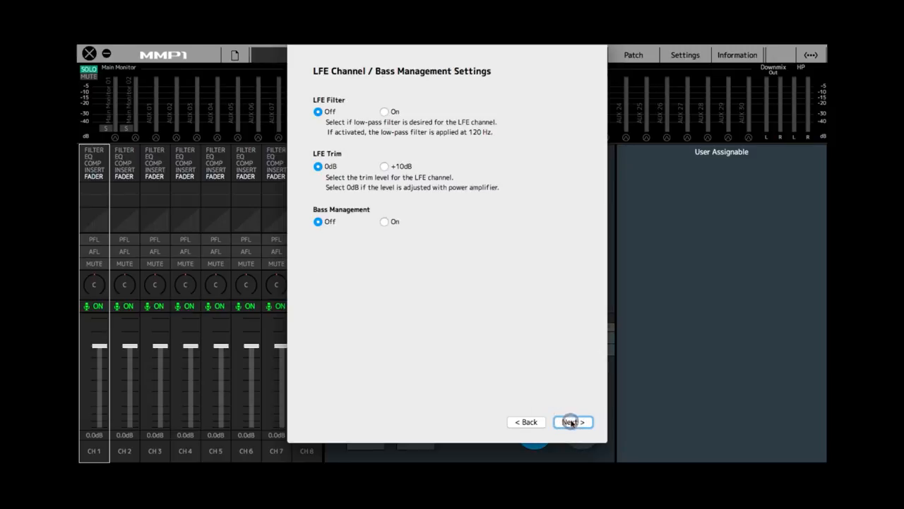
click(385, 112)
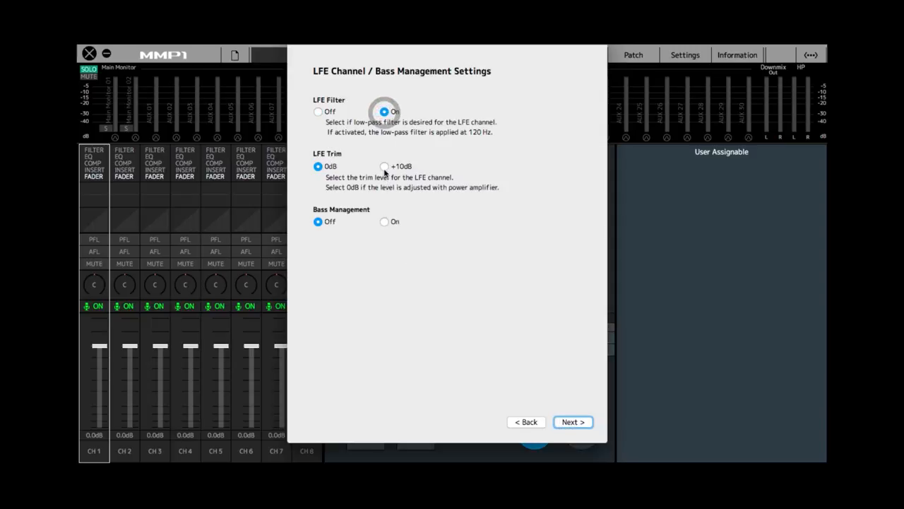
click(384, 166)
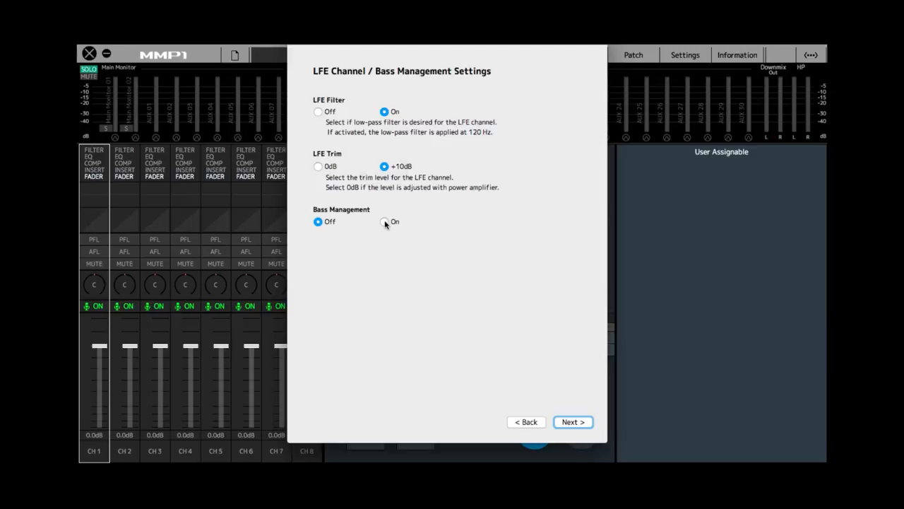
click(384, 221)
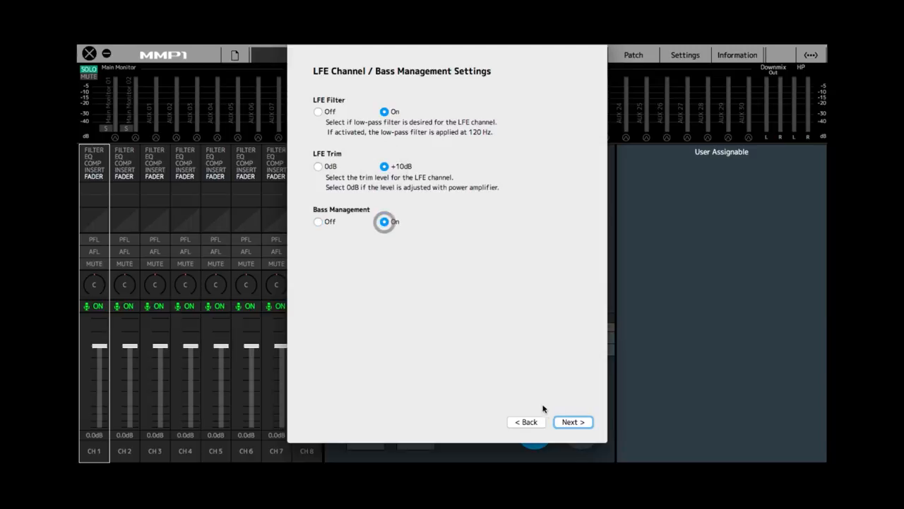
click(572, 422)
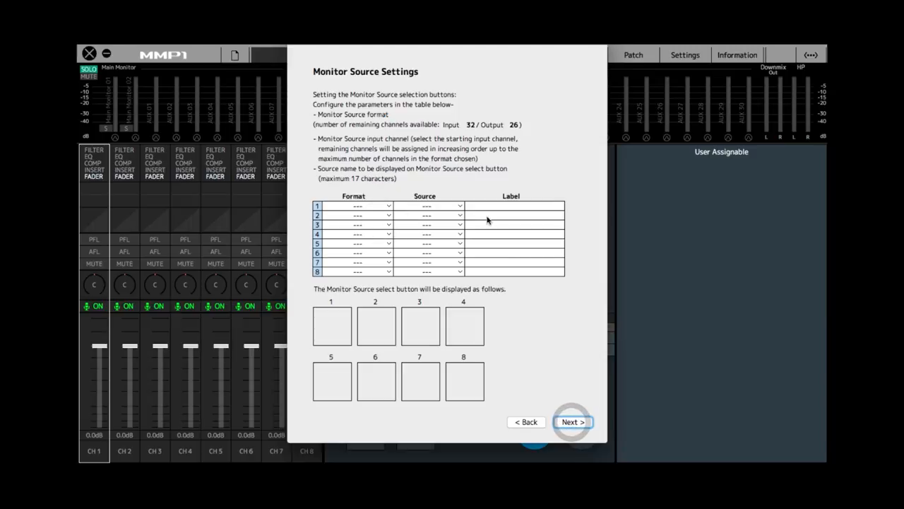
Make monitor source 1 a 5.1 feed labelled '5.1'.
click(387, 206)
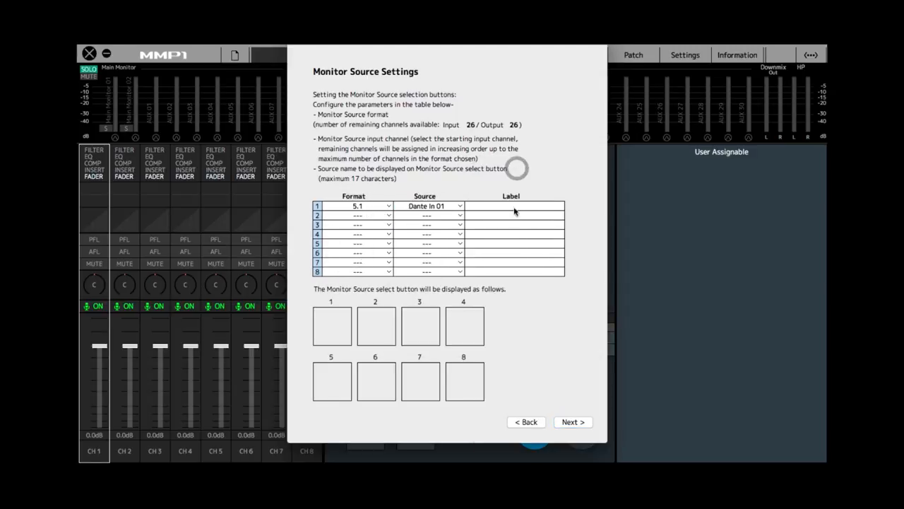
text(5.1)
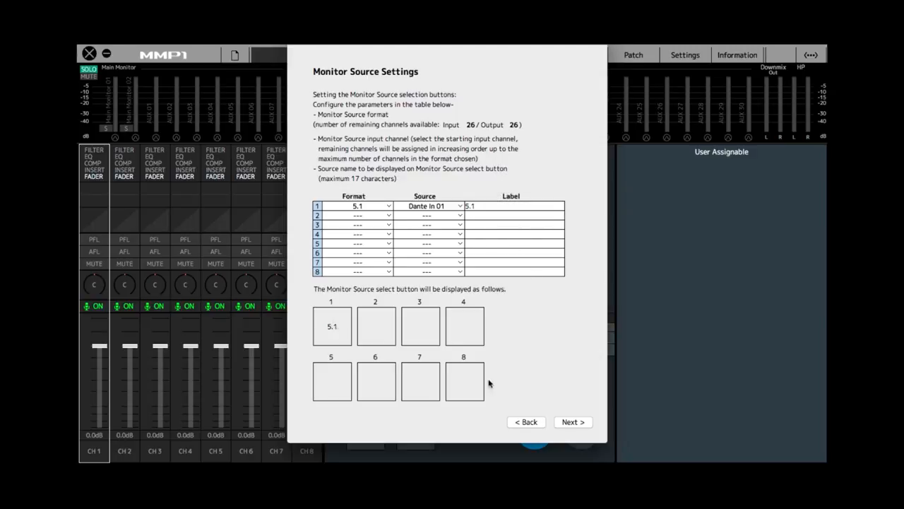
click(572, 422)
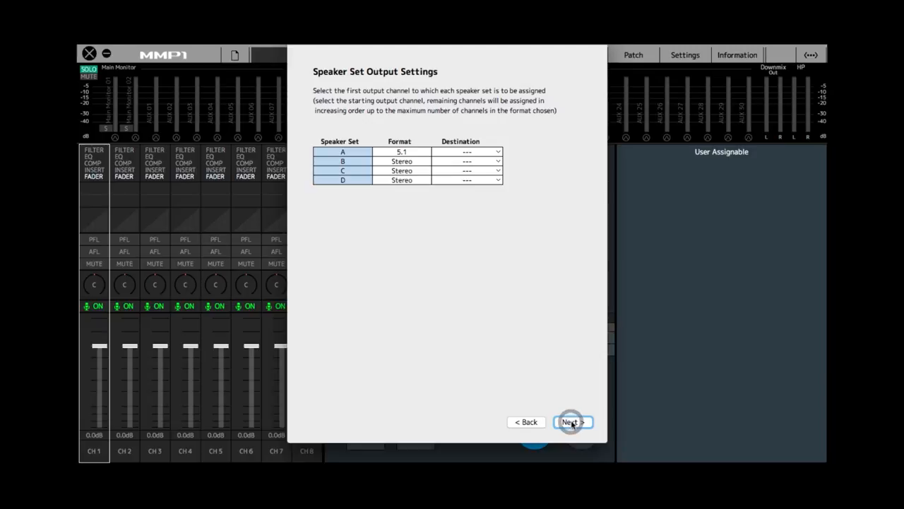
Leave the Speaker Set, Cue Mix and Talkback pages unchanged and finish the wizard.
click(469, 152)
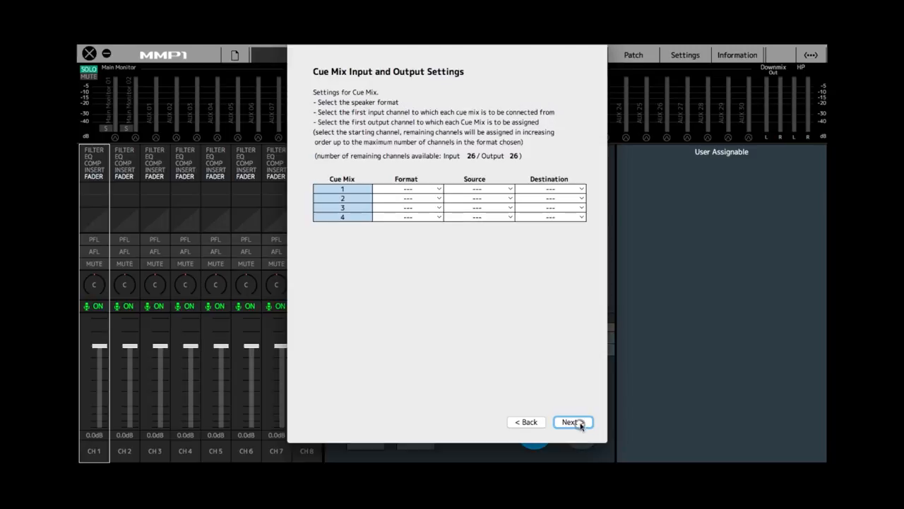
click(572, 421)
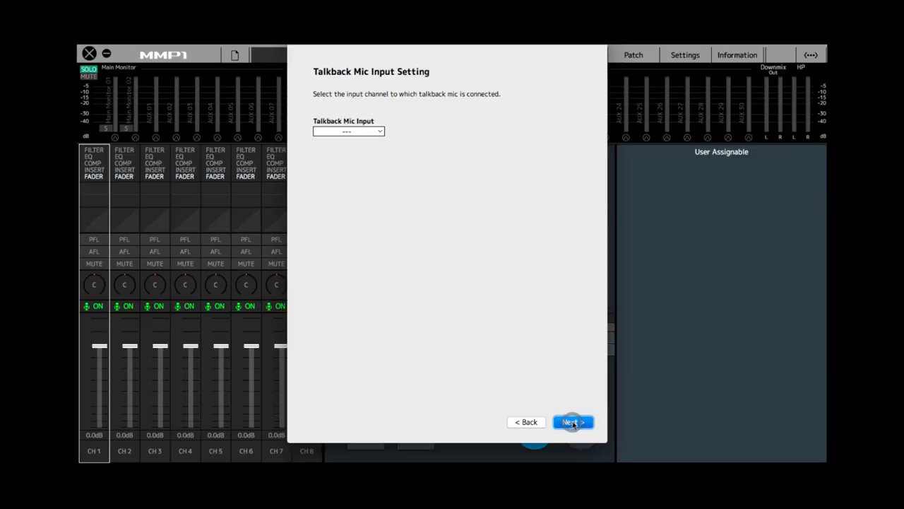
click(573, 422)
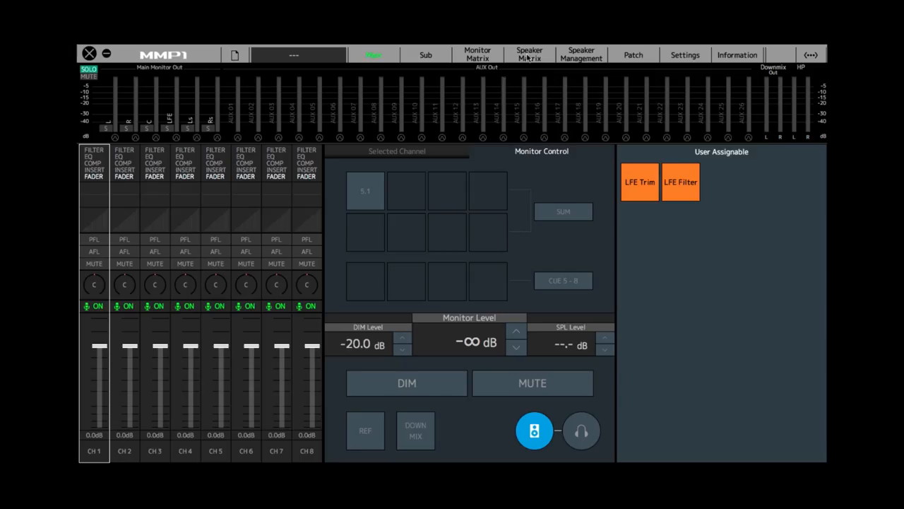
Switch to the Speaker Matrix page.
click(529, 53)
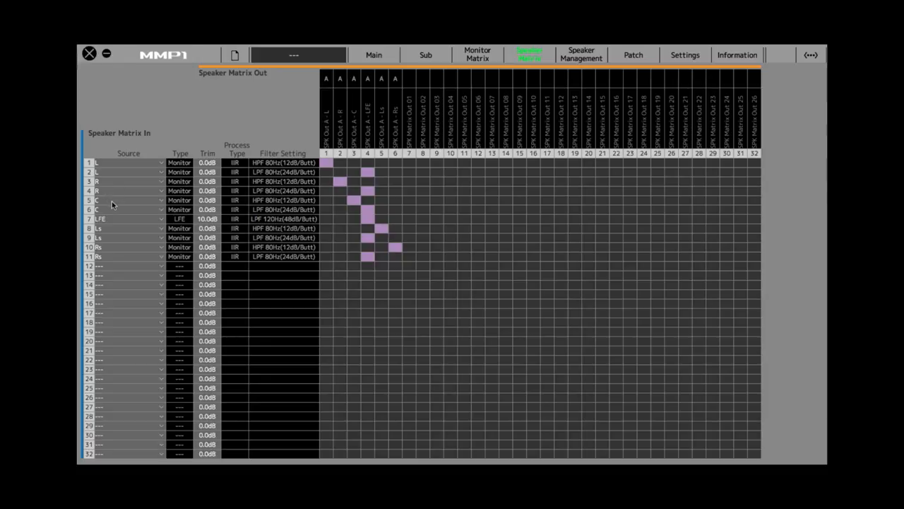
mouse_move(108, 236)
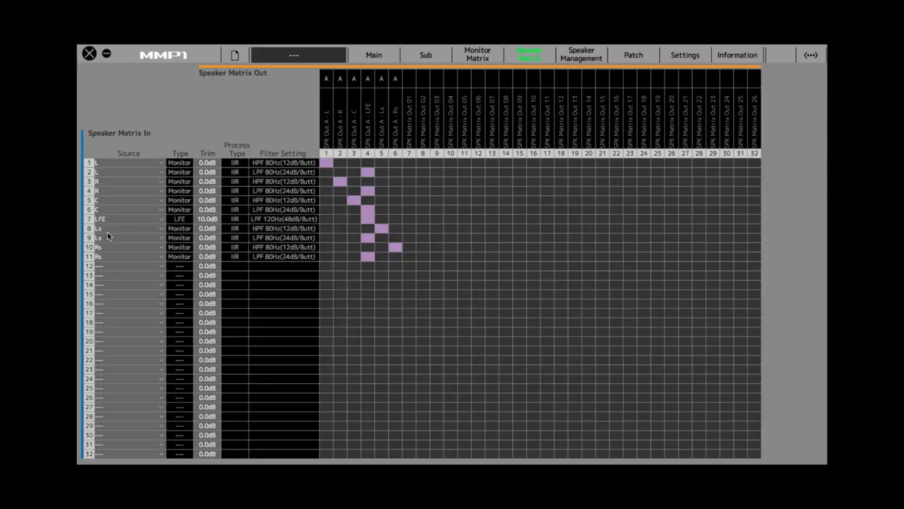
mouse_move(119, 262)
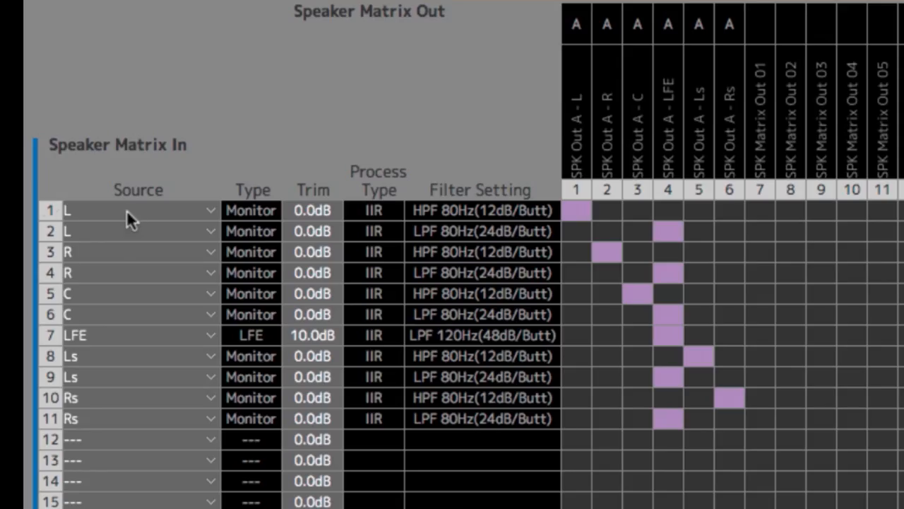
mouse_move(509, 215)
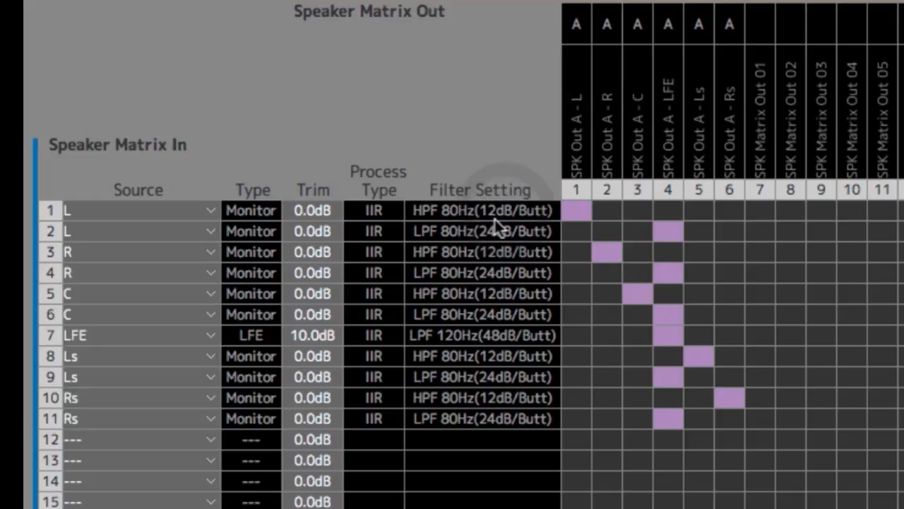
mouse_move(540, 219)
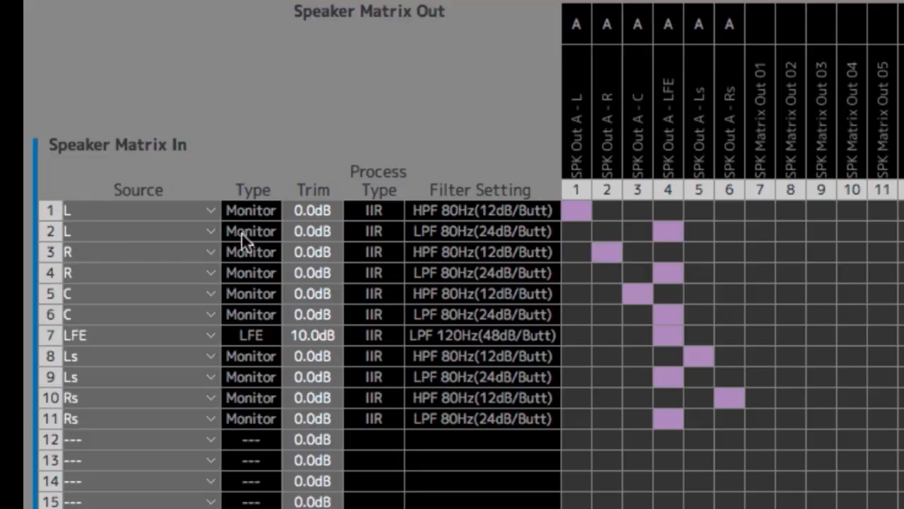
mouse_move(463, 246)
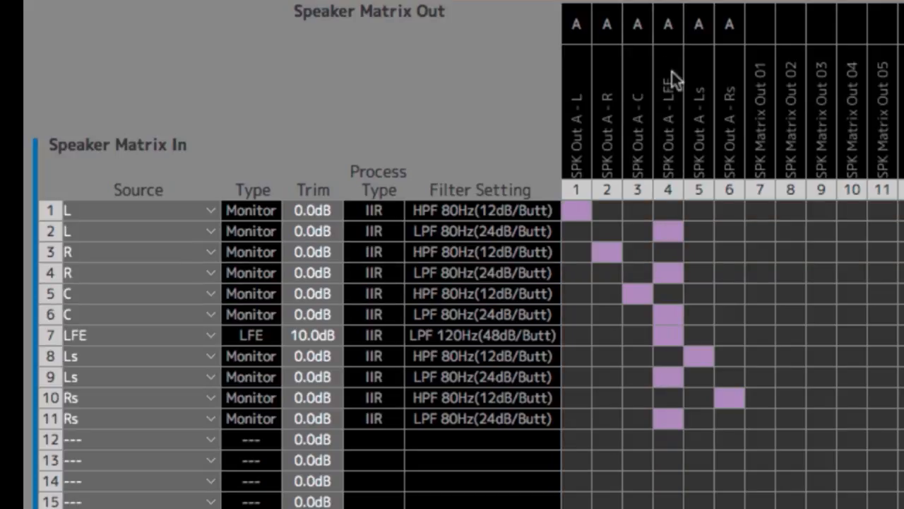
mouse_move(670, 122)
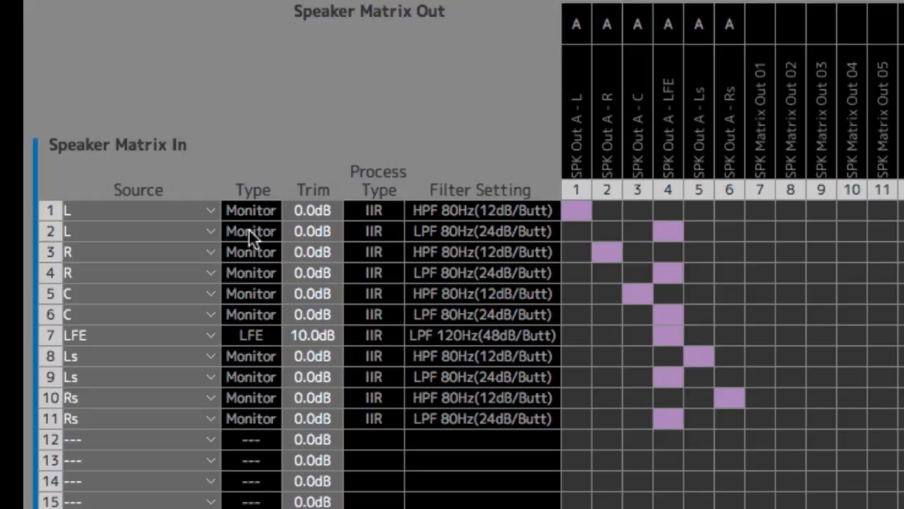
mouse_move(300, 289)
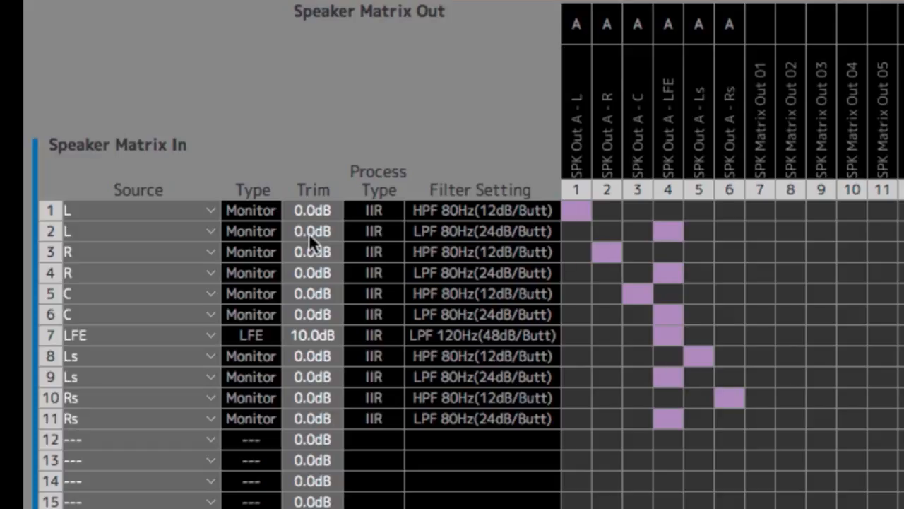
mouse_move(318, 274)
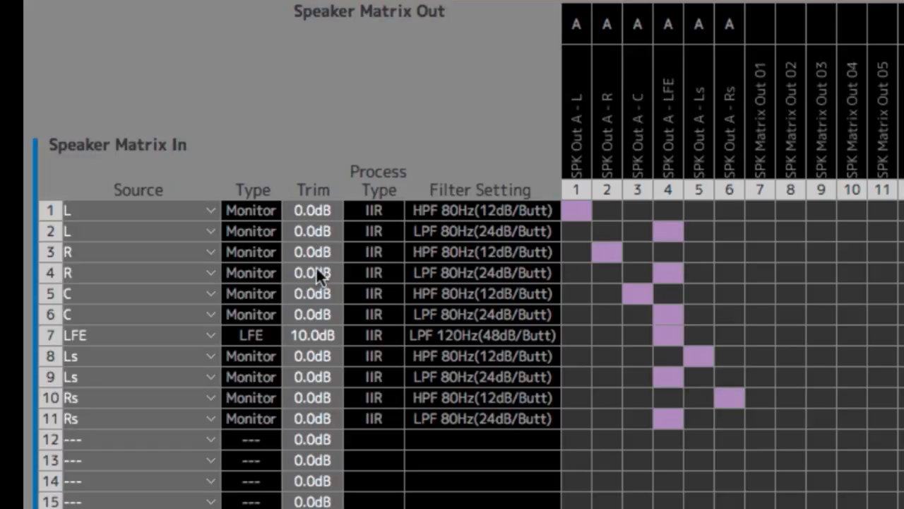
mouse_move(328, 215)
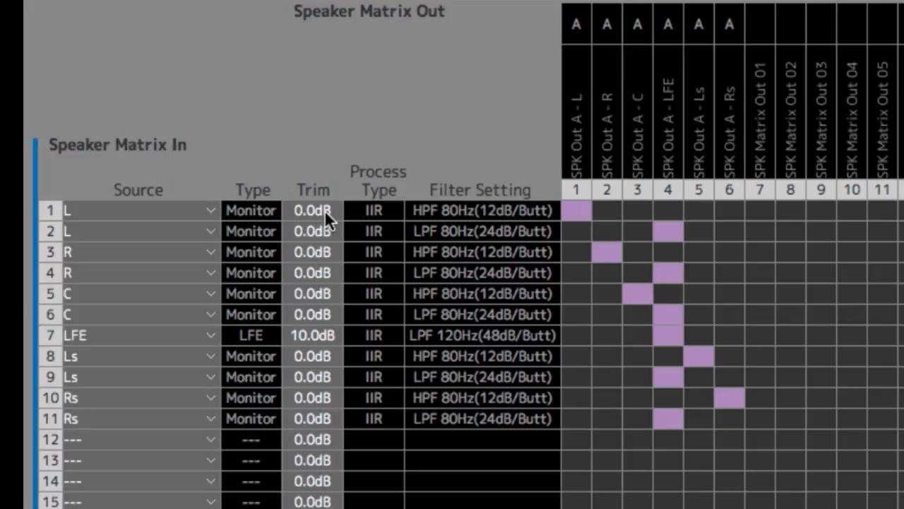
mouse_move(311, 279)
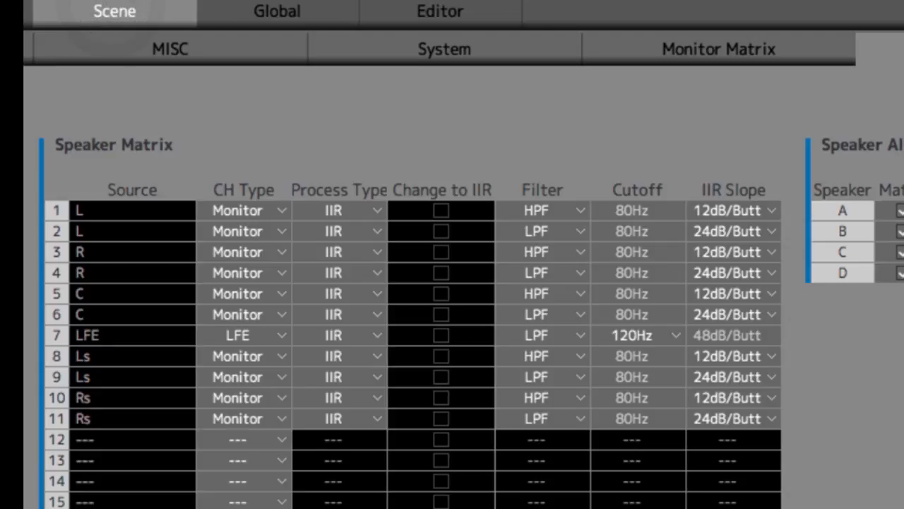
mouse_move(351, 131)
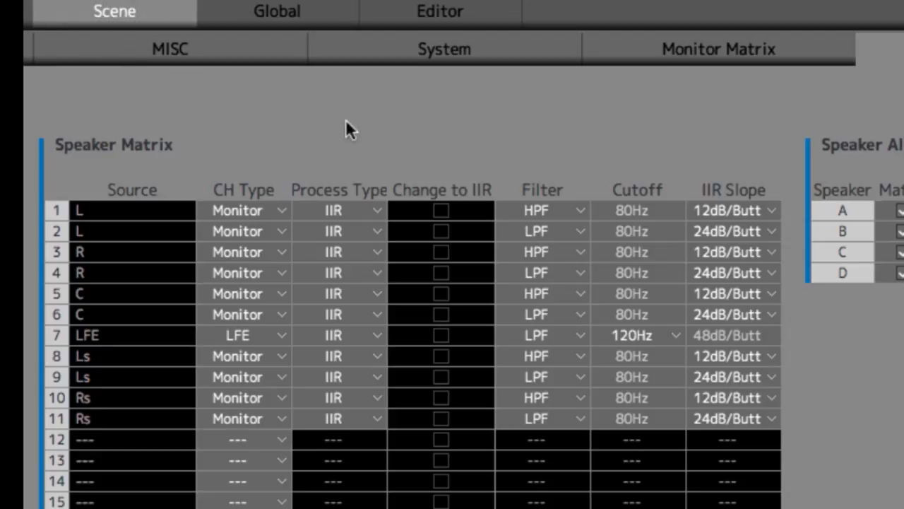
mouse_move(248, 244)
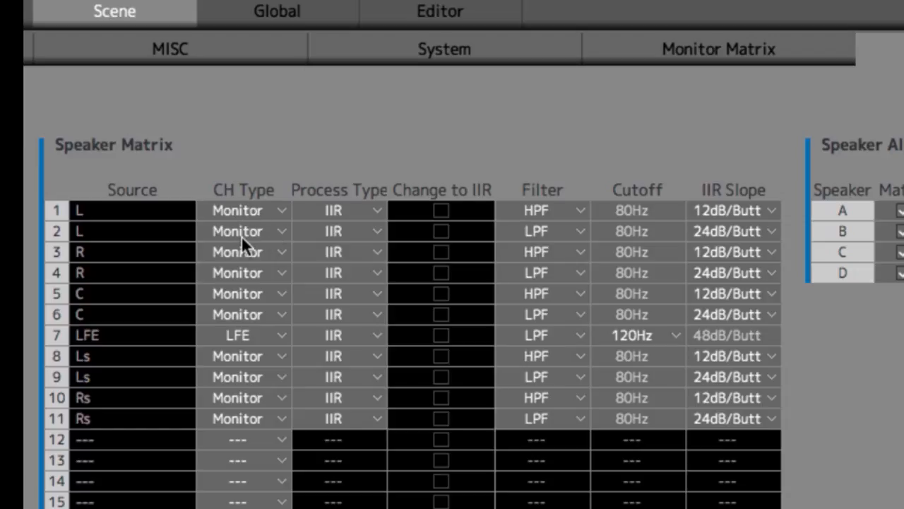
mouse_move(242, 426)
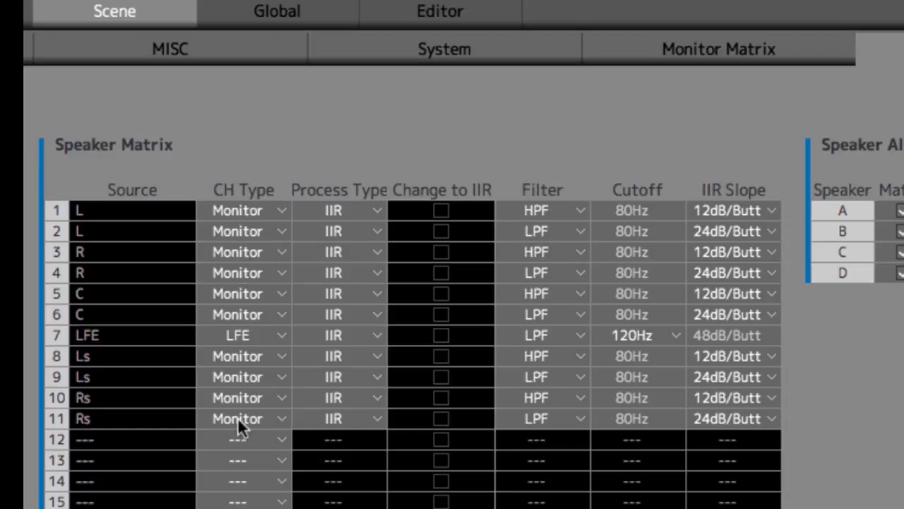
mouse_move(374, 217)
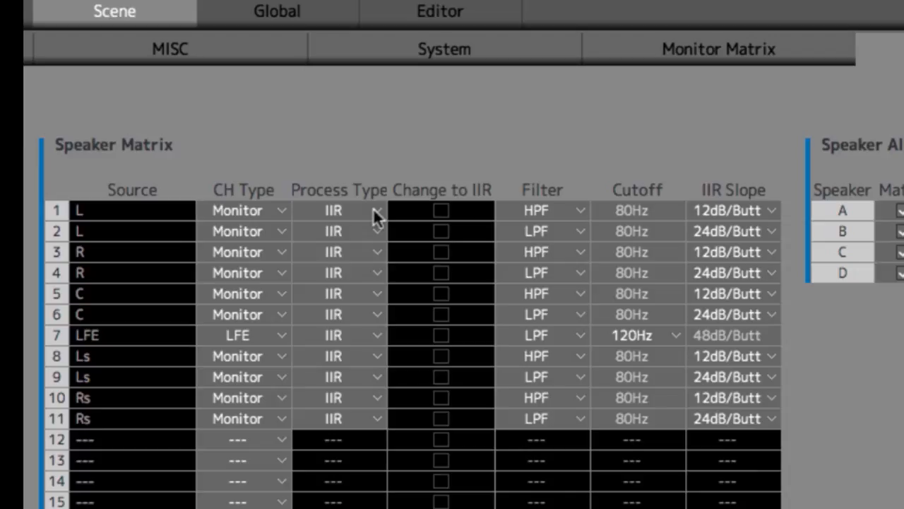
mouse_move(664, 221)
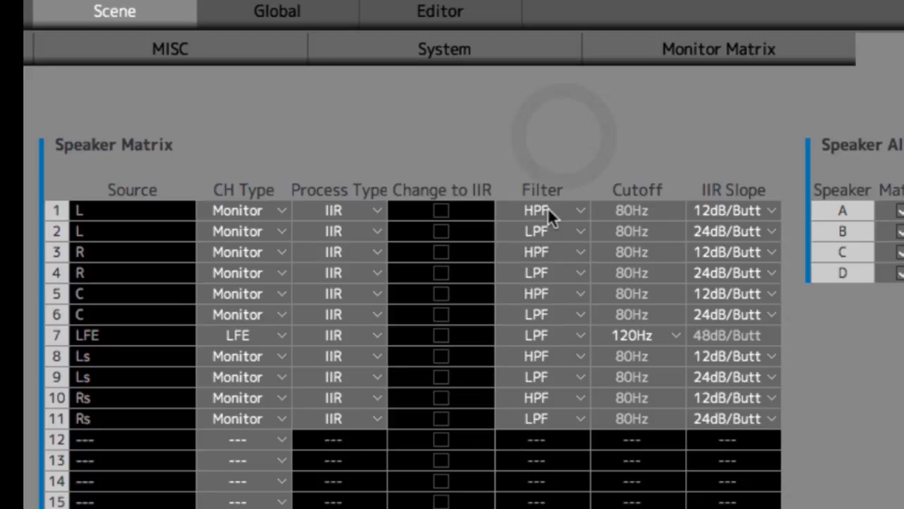
mouse_move(763, 218)
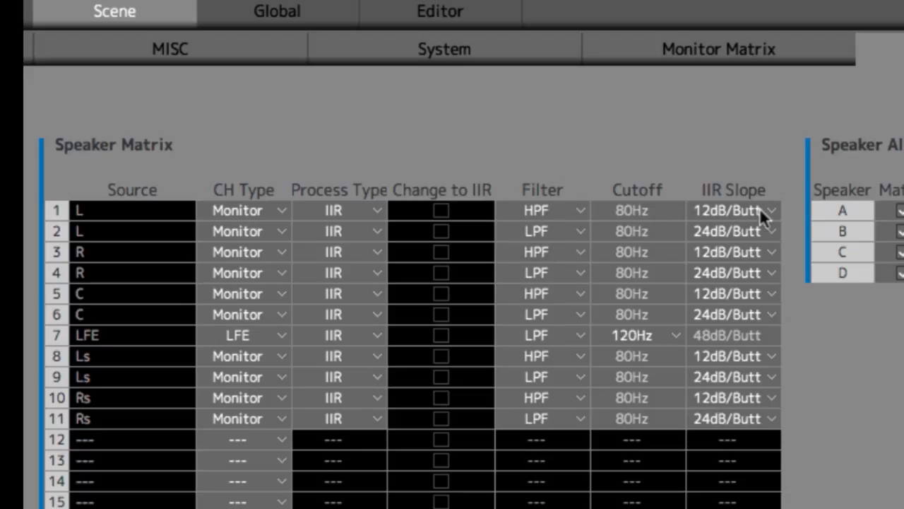
mouse_move(767, 217)
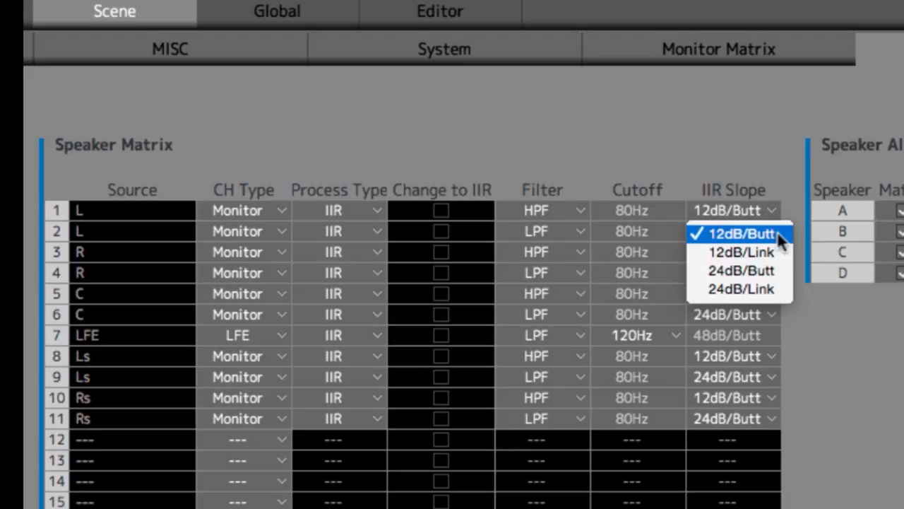
mouse_move(740, 252)
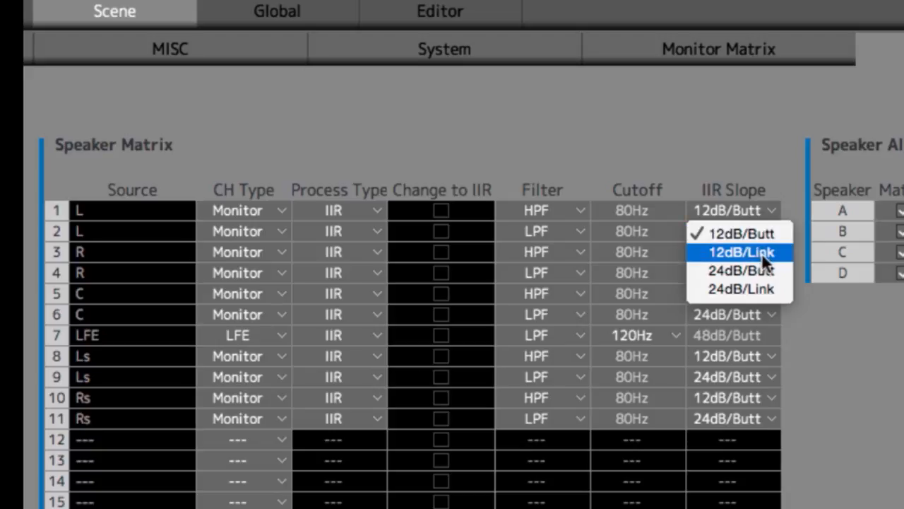
mouse_move(741, 271)
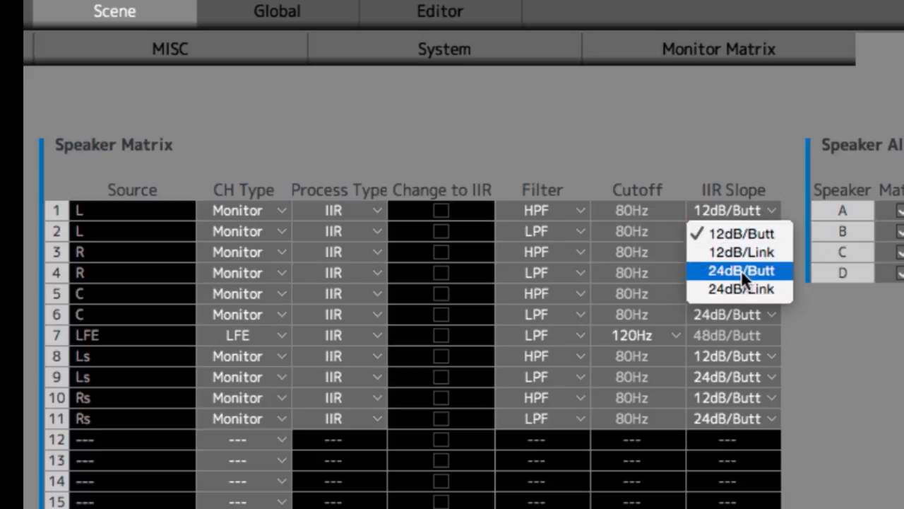
mouse_move(741, 289)
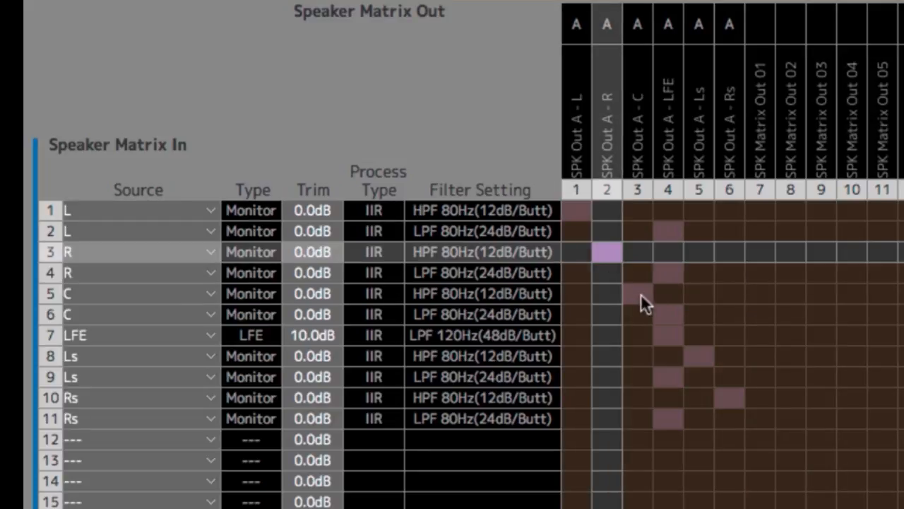
Return to the Speaker Matrix In/Out crosspoint routing grid.
click(698, 356)
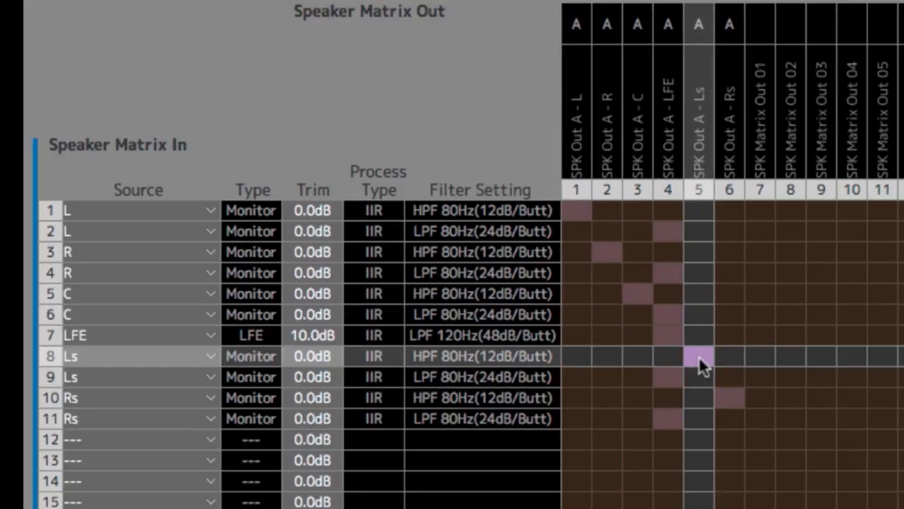